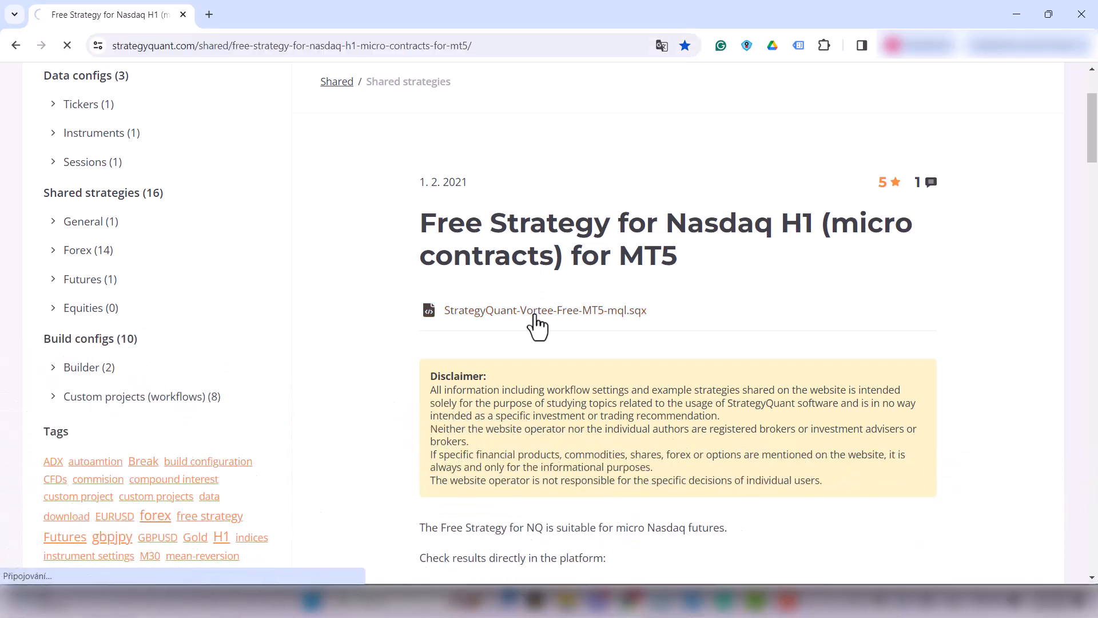
# - Download StrategyQuant-Vortee-Free-MT5-mql.sqx from the shared Nasdaq H1 strategy page
pyautogui.click(545, 310)
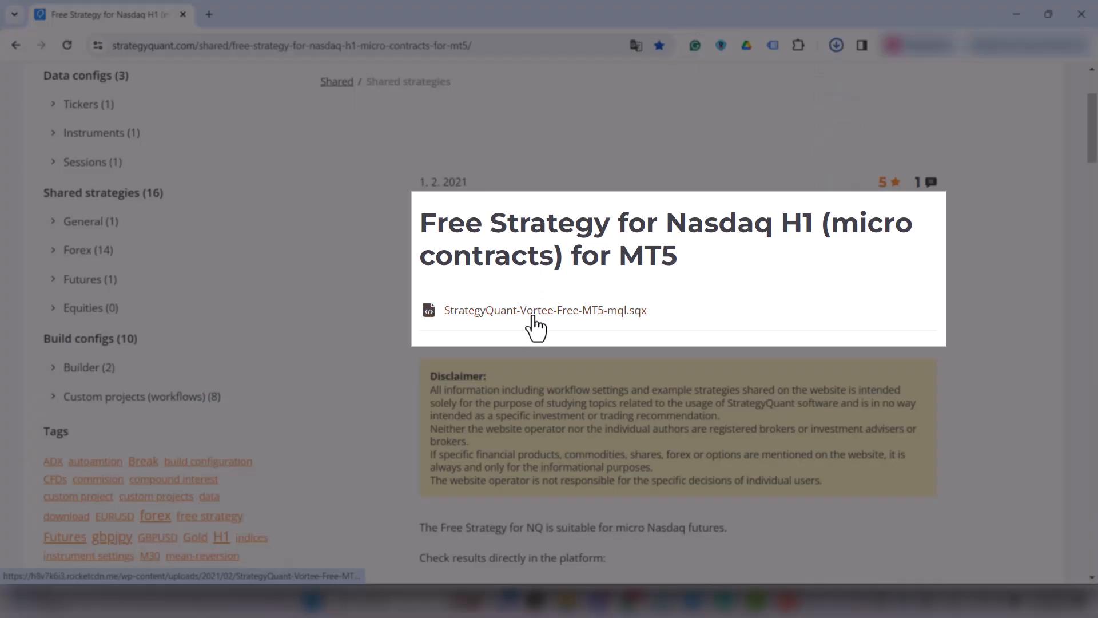
pyautogui.click(545, 310)
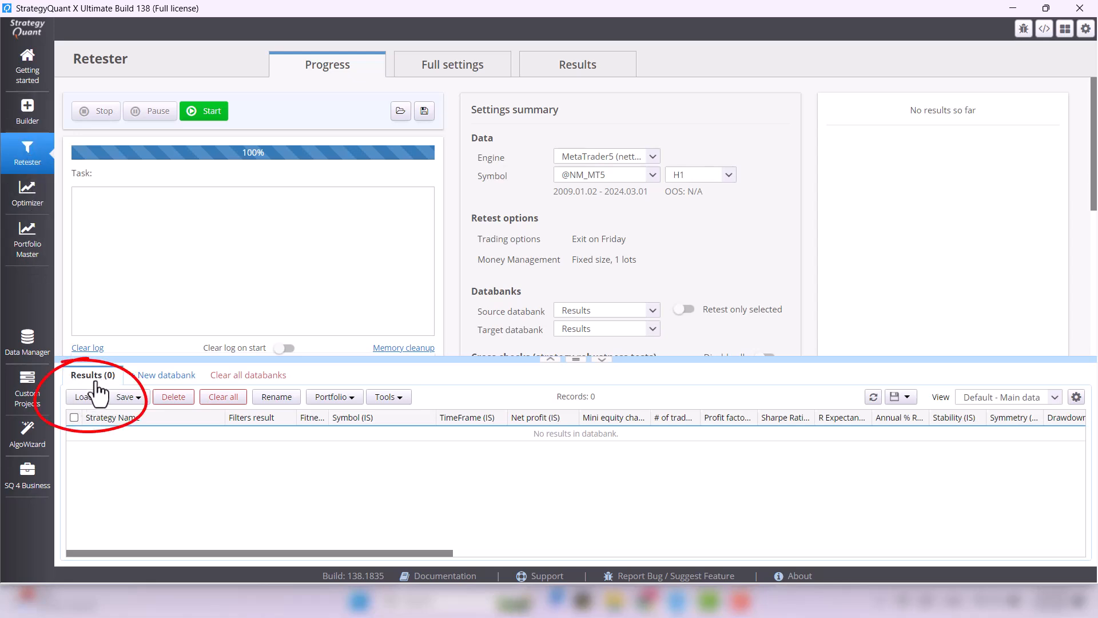
# - Load the downloaded Vortee .sqx into the Results databank, showing $8,197 profit over 406 trades
pyautogui.click(82, 397)
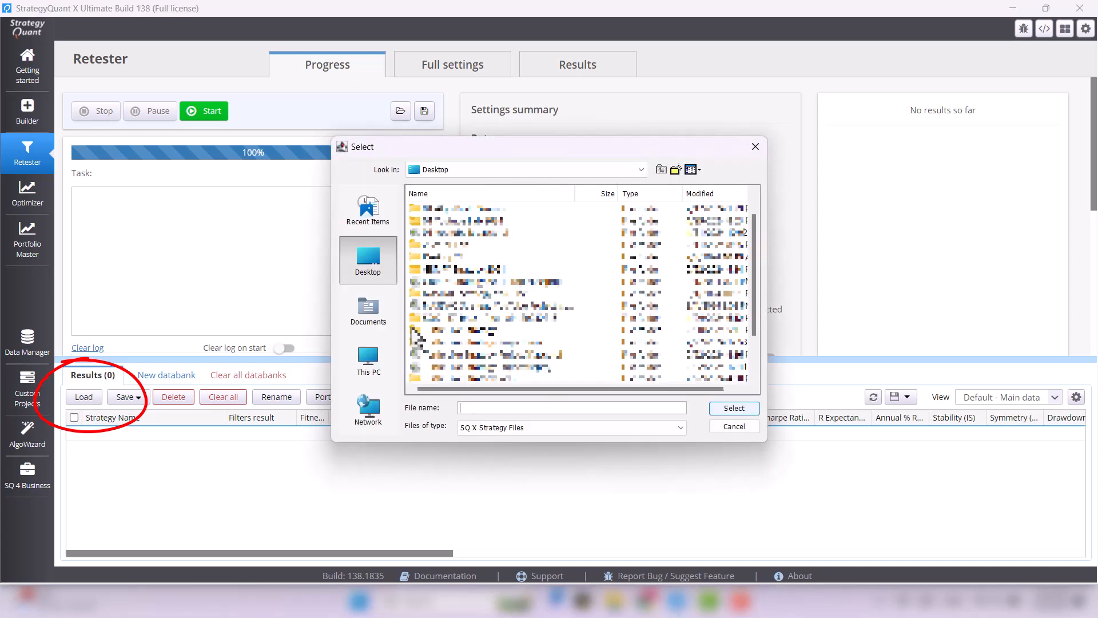
pyautogui.click(699, 195)
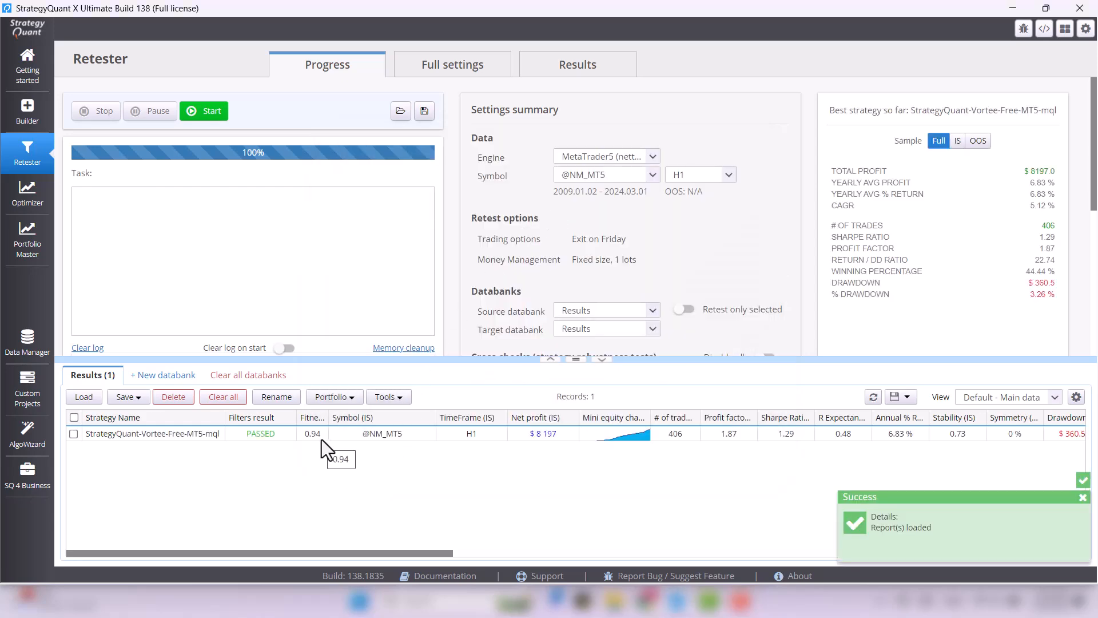
pyautogui.moveTo(459, 440)
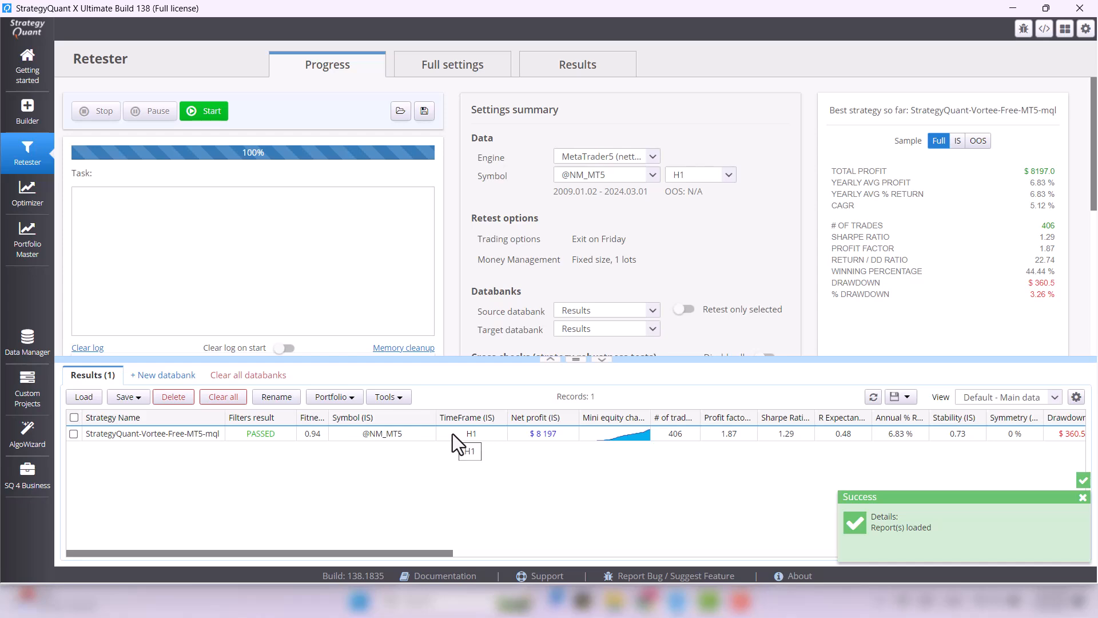
pyautogui.click(577, 65)
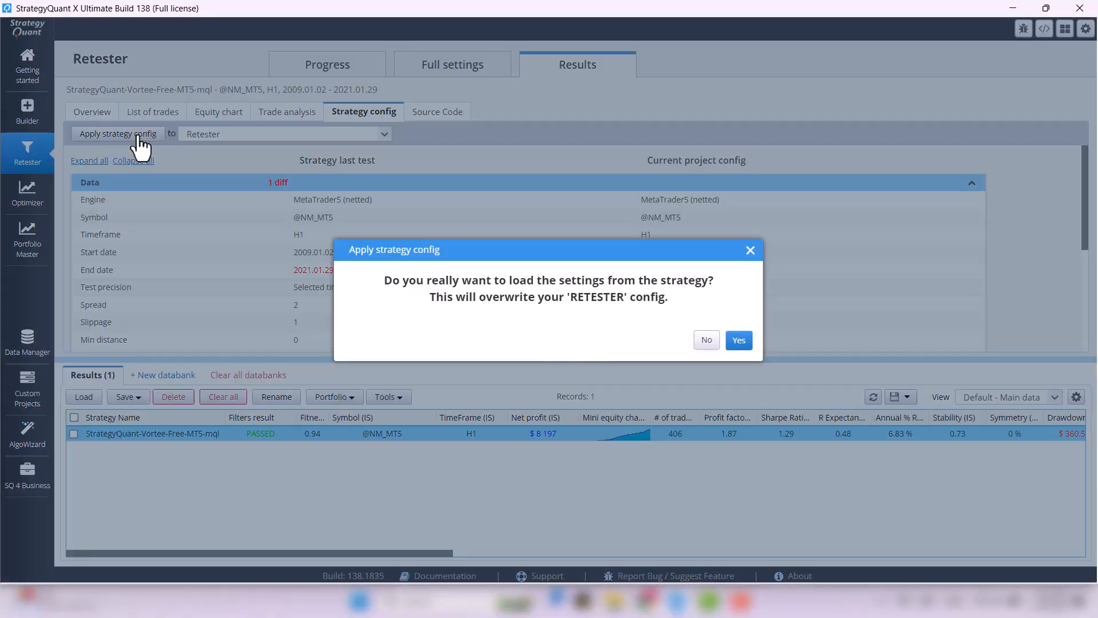
pyautogui.click(738, 340)
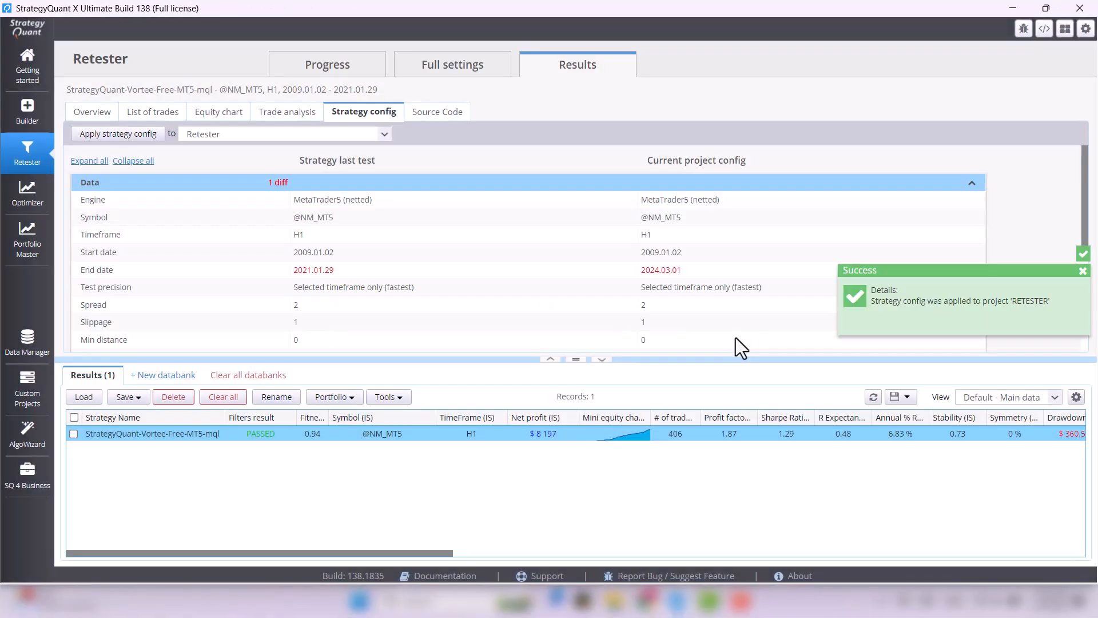
pyautogui.click(452, 64)
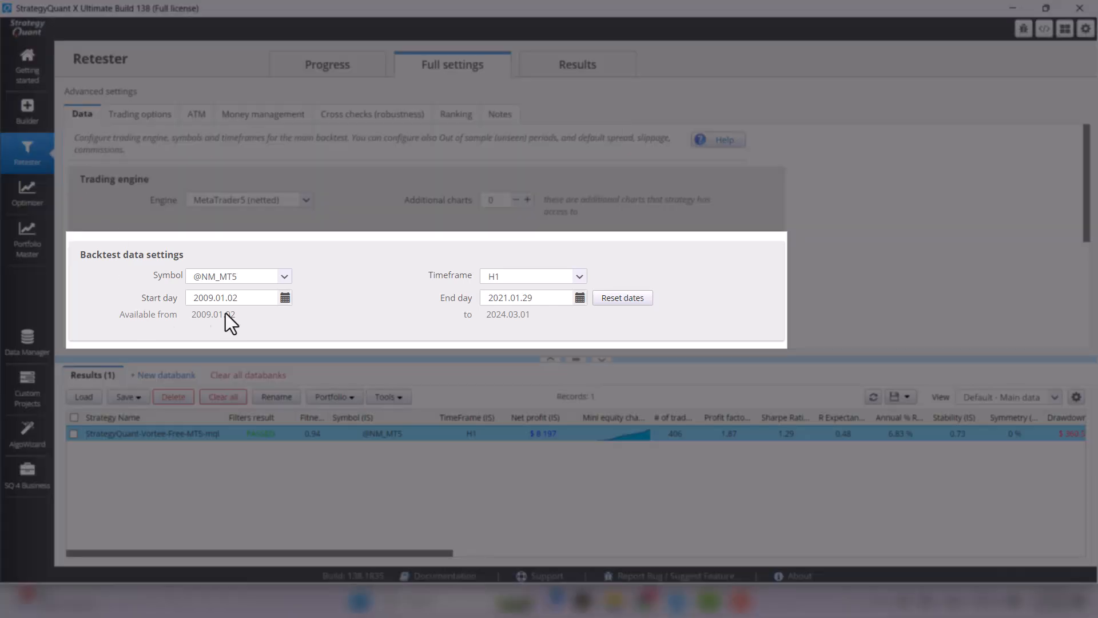
# - Reset dates to the full range through 2024.03.01 and retest, giving $11,485 over 616 trades
pyautogui.click(621, 297)
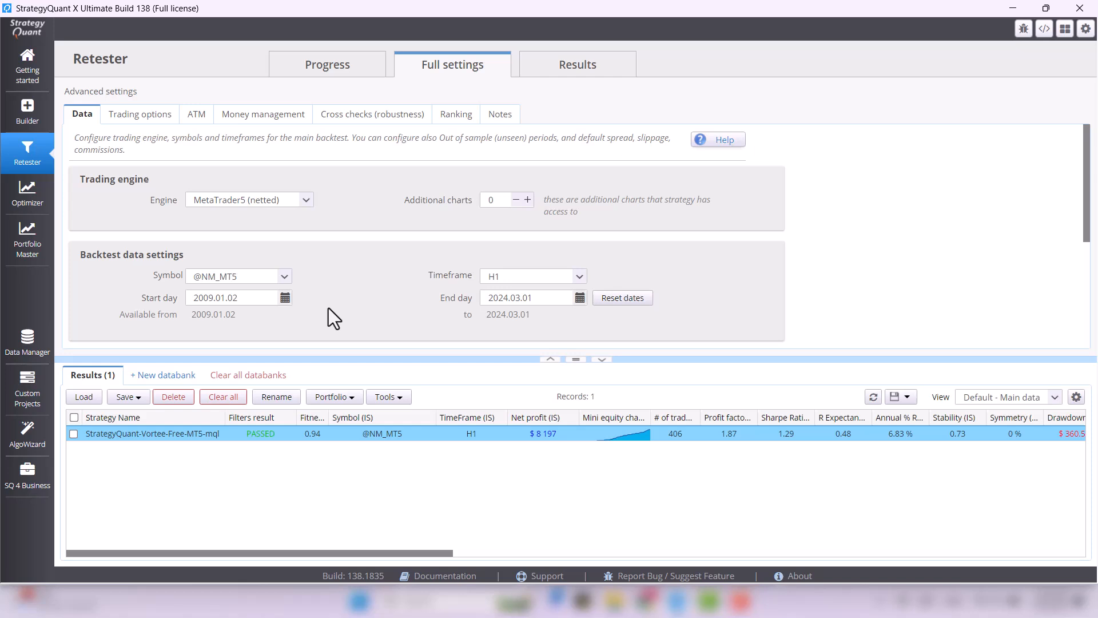
pyautogui.click(327, 64)
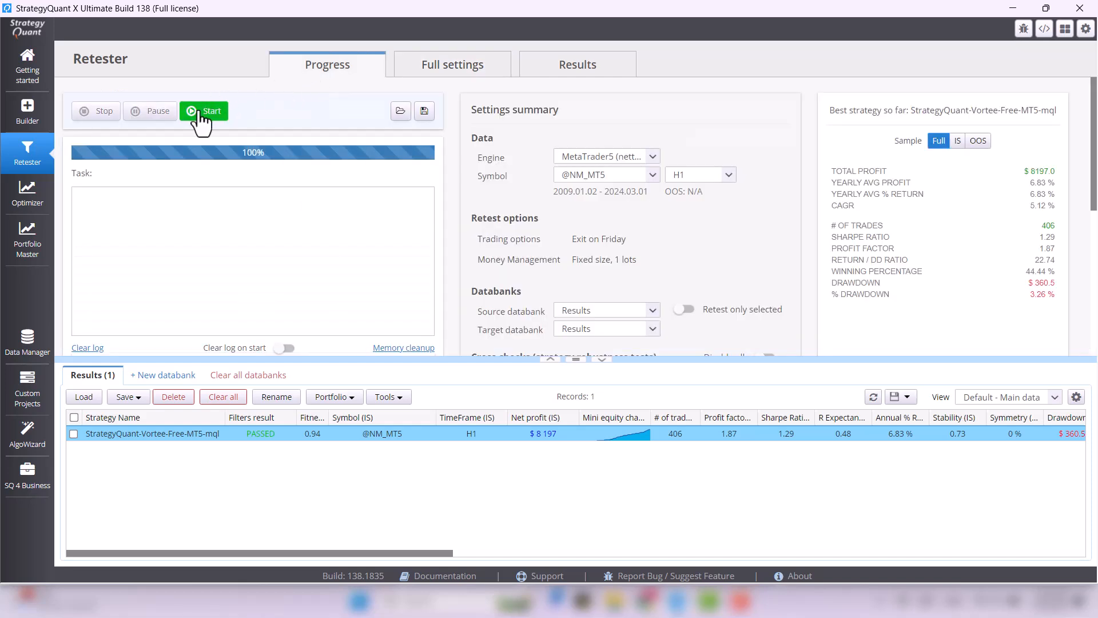
pyautogui.click(203, 111)
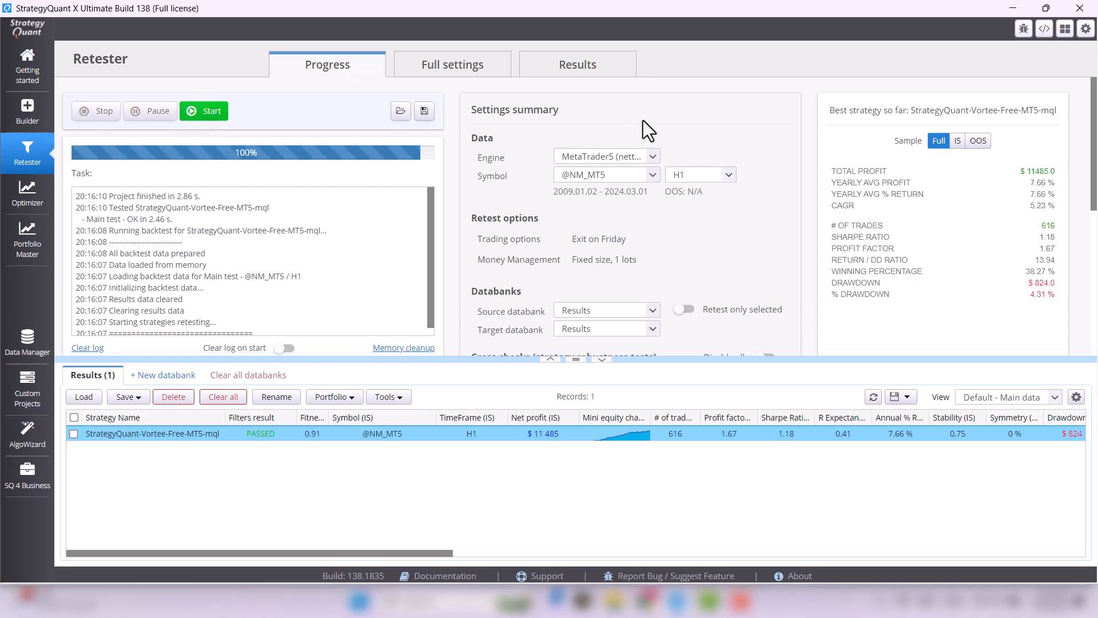
pyautogui.scroll(-3)
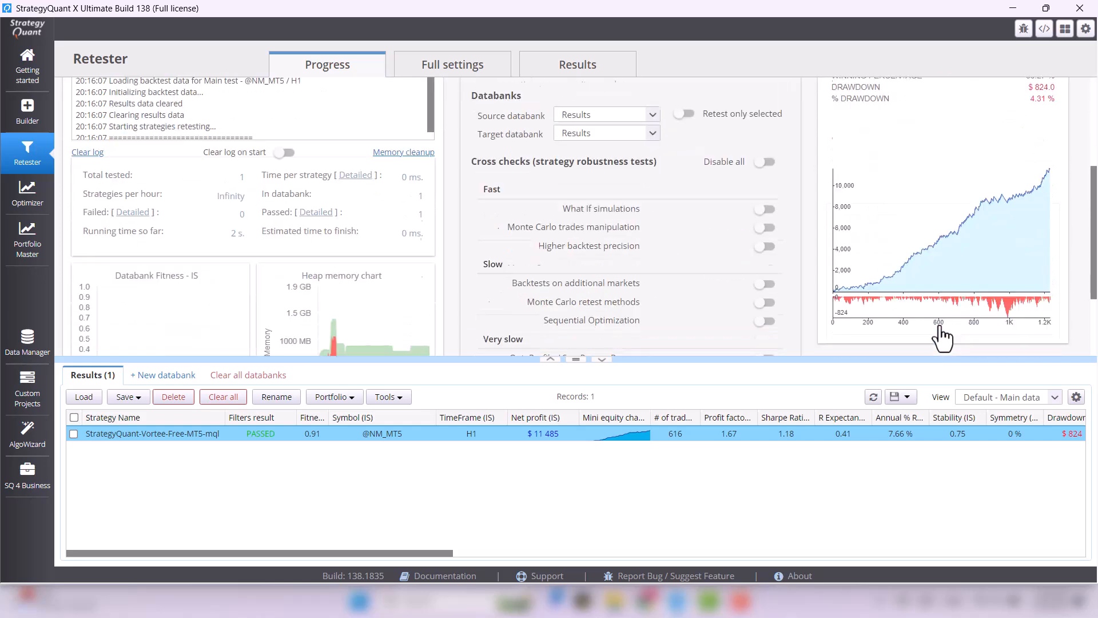
pyautogui.click(577, 64)
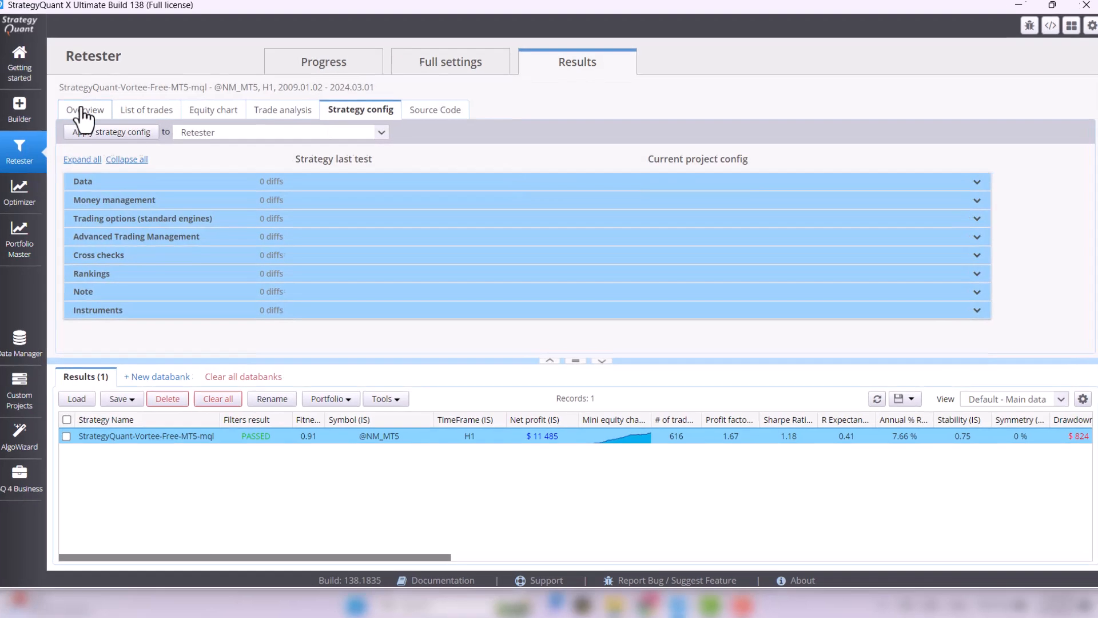
# - Review the retest's Overview statistics and the strategy's Equity chart
pyautogui.click(83, 110)
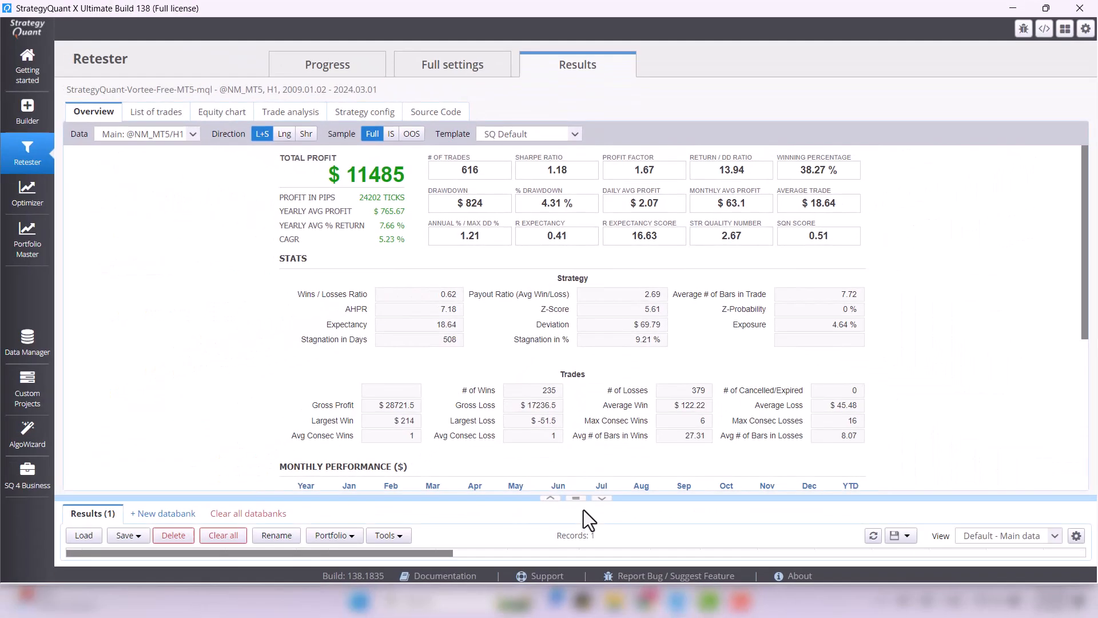
pyautogui.moveTo(213, 142)
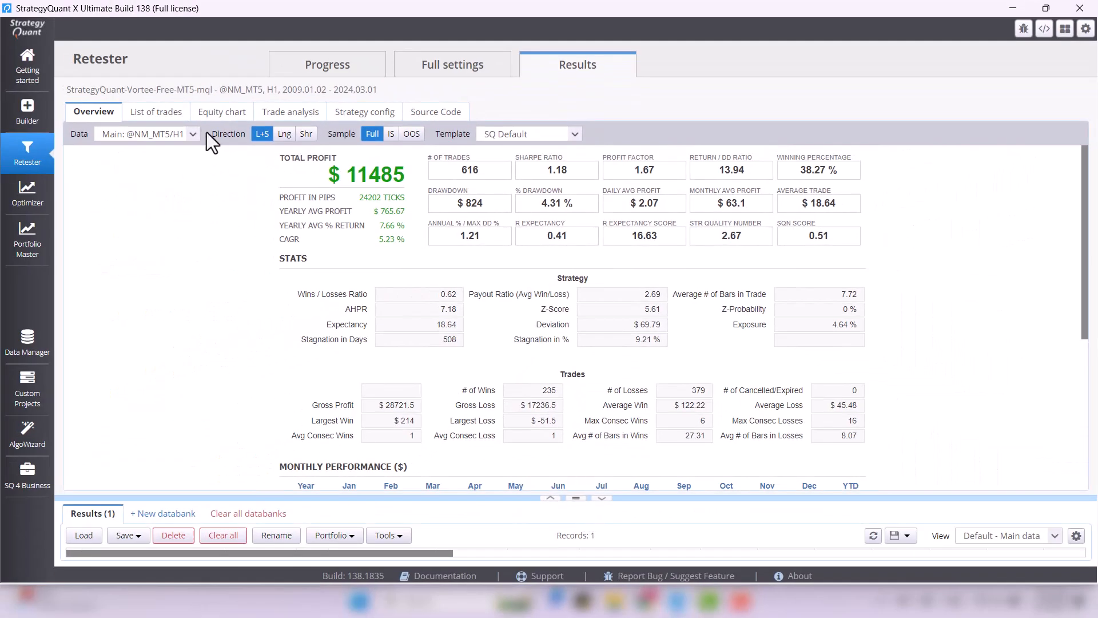
pyautogui.click(221, 111)
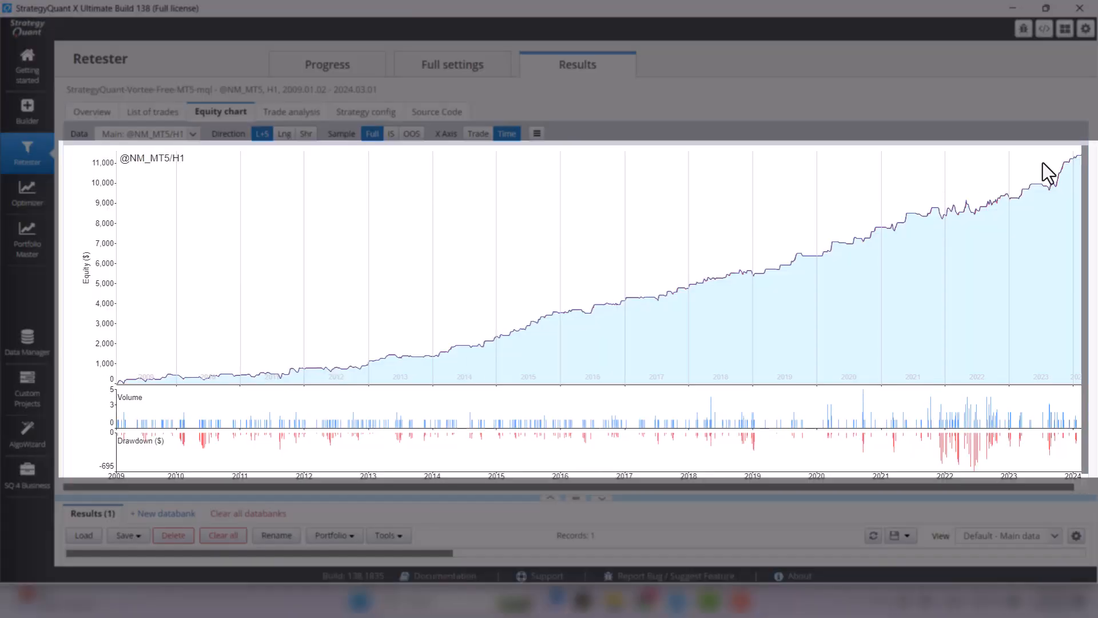
pyautogui.moveTo(595, 308)
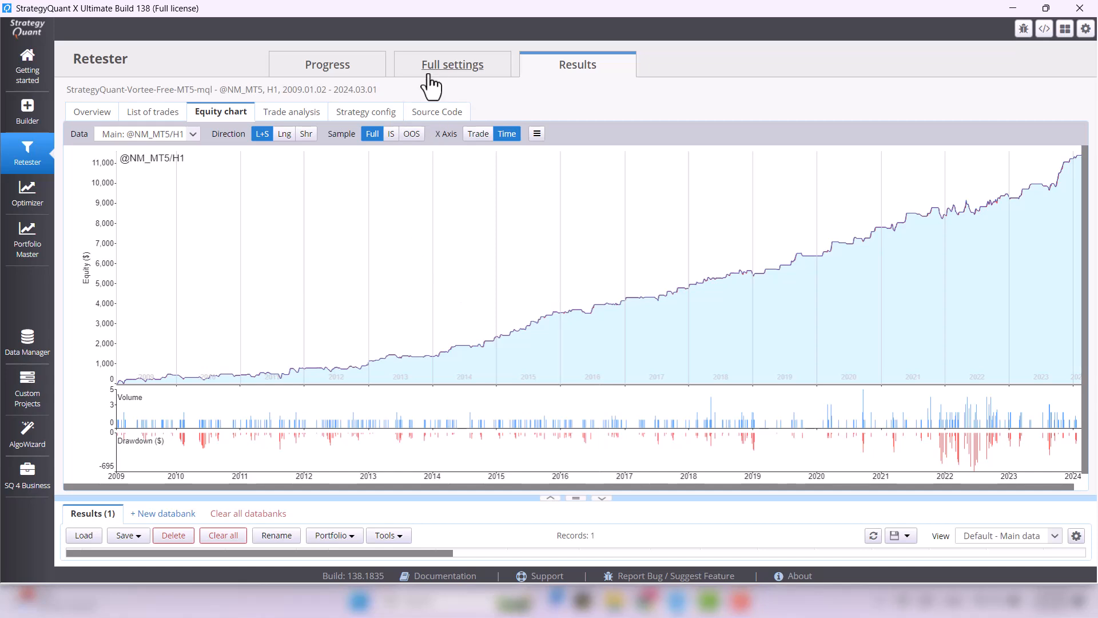
pyautogui.moveTo(435, 79)
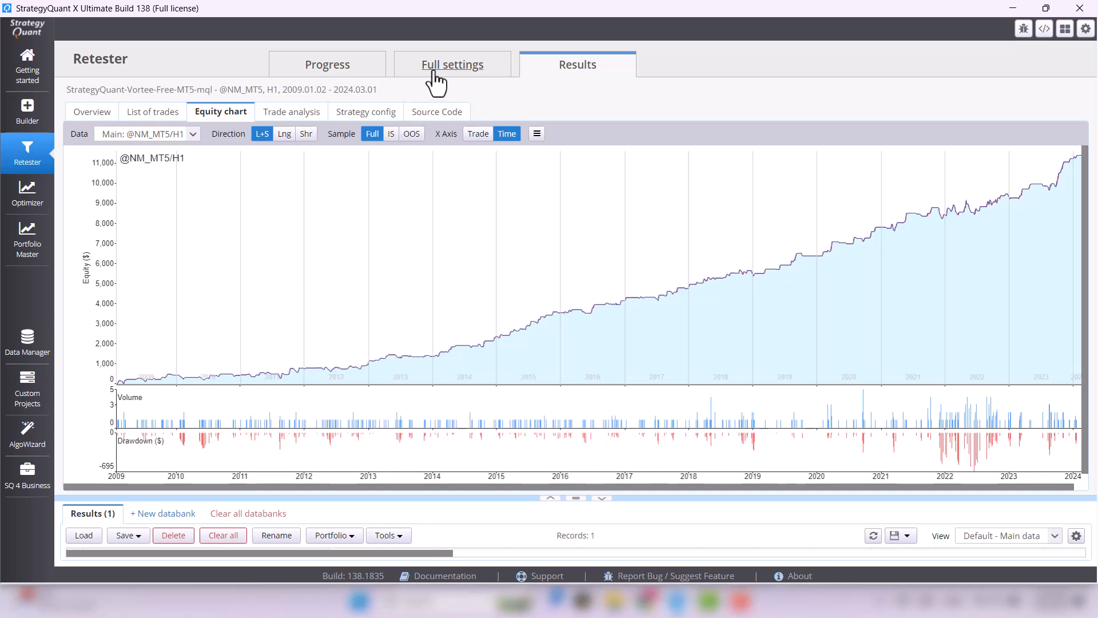
pyautogui.click(452, 64)
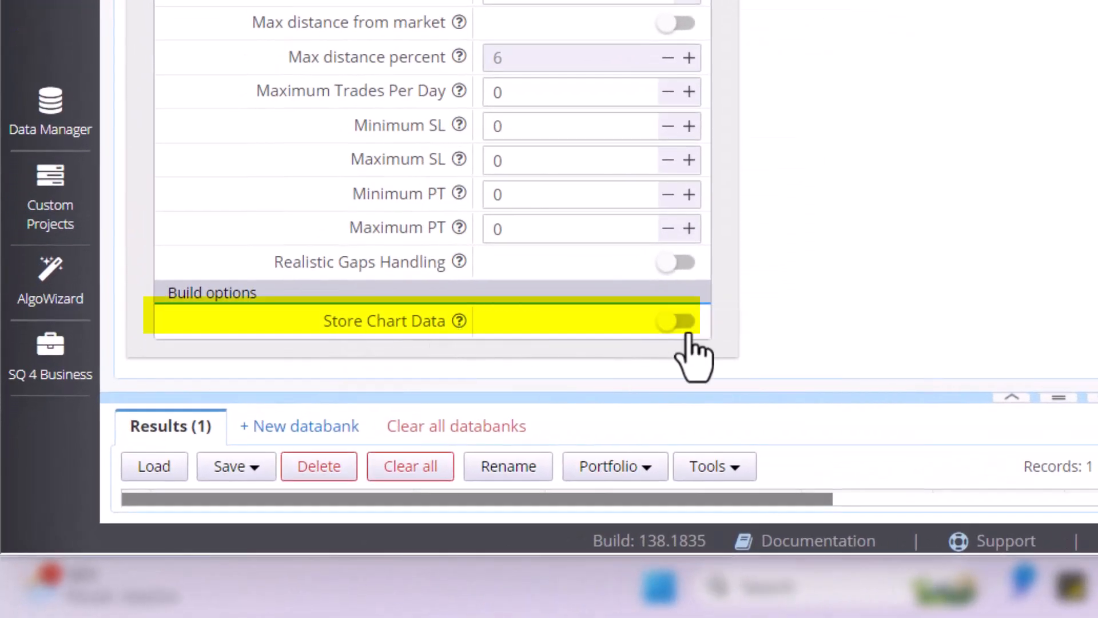
# - Switch on Store Chart Data under Build options and rerun the retest
pyautogui.click(676, 320)
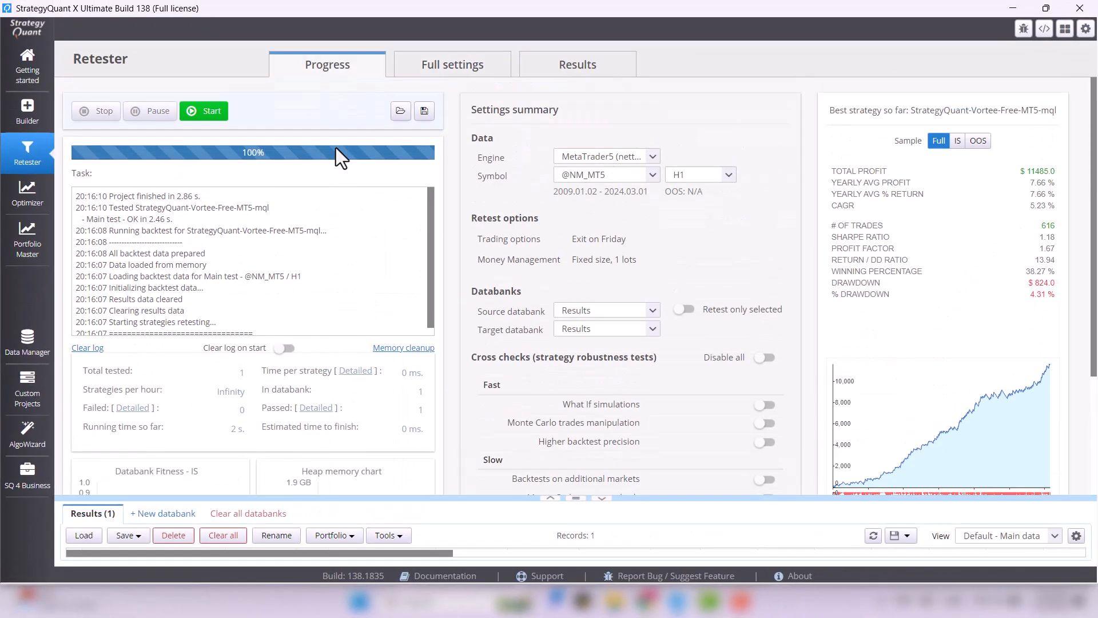
pyautogui.click(203, 111)
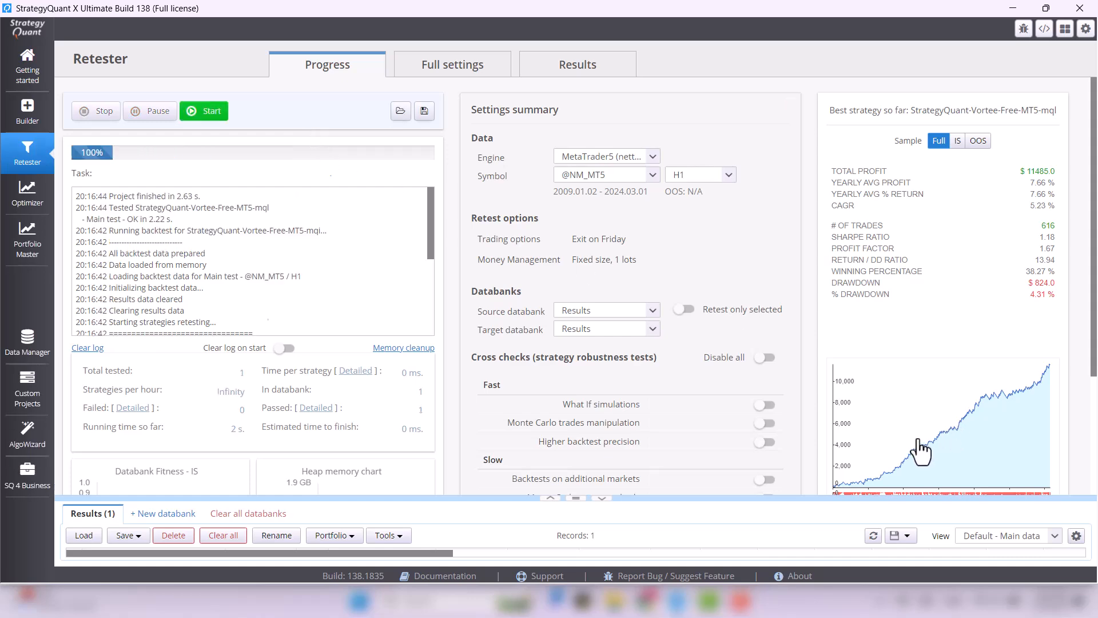
pyautogui.click(577, 64)
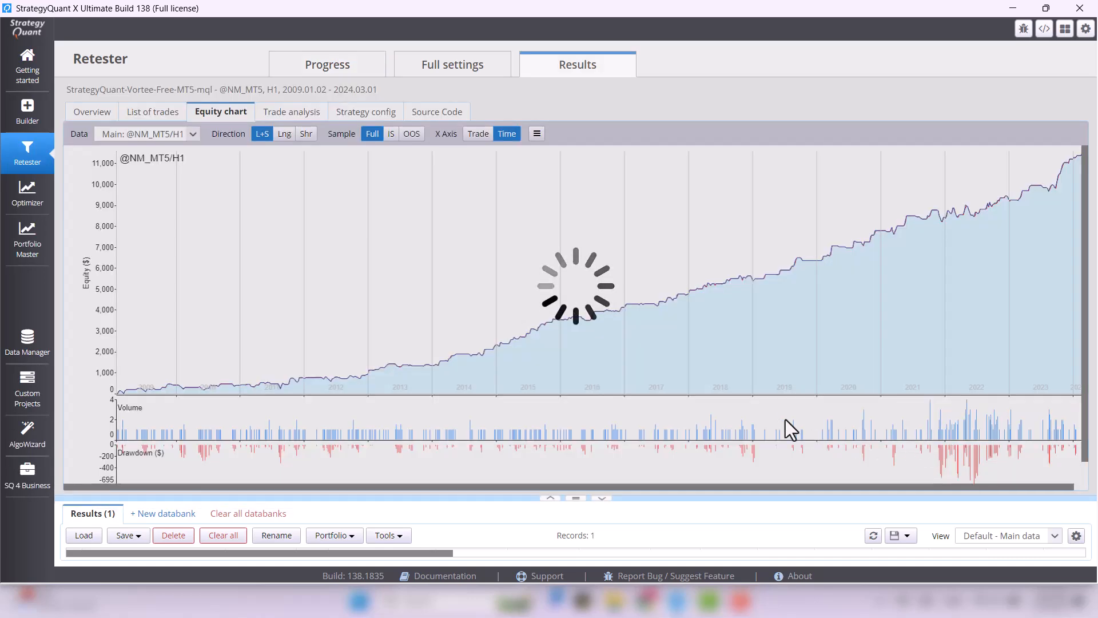
pyautogui.click(365, 111)
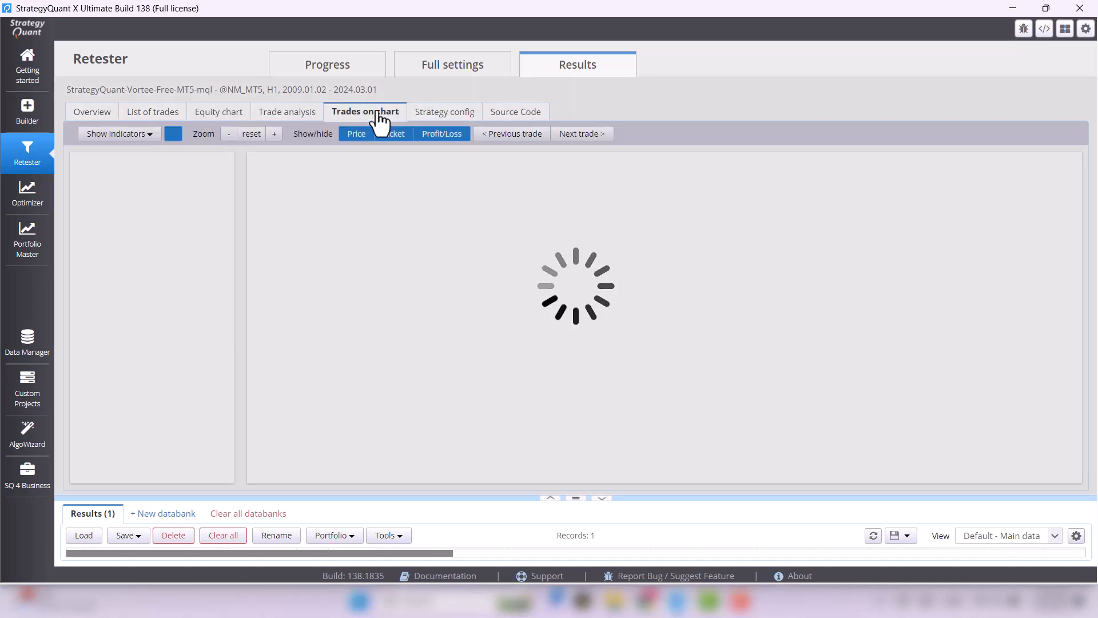
pyautogui.click(364, 111)
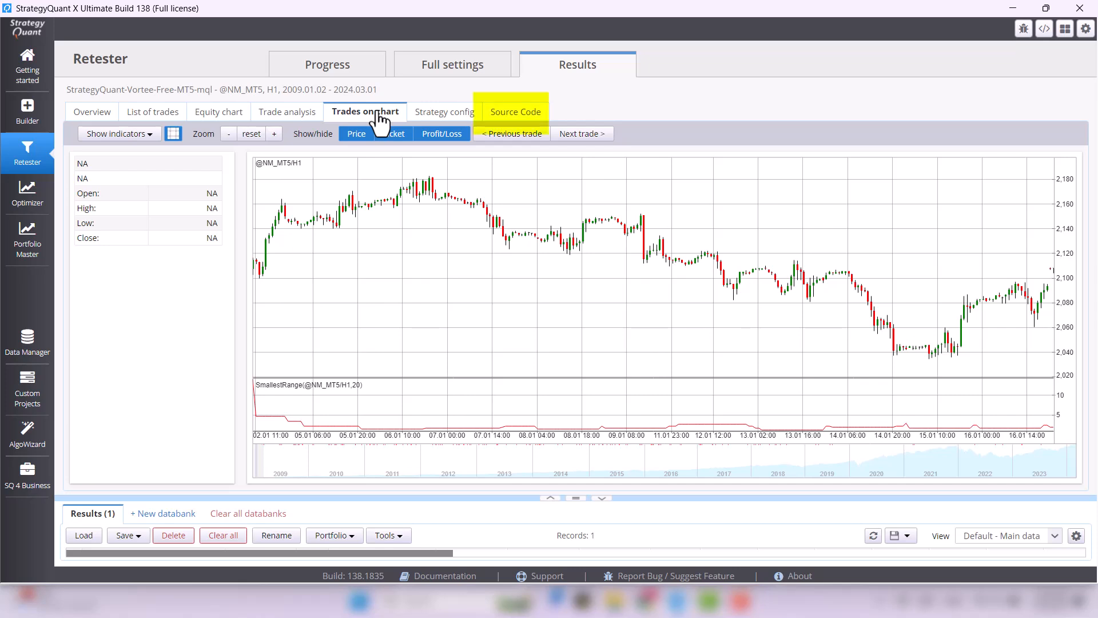
pyautogui.moveTo(525, 119)
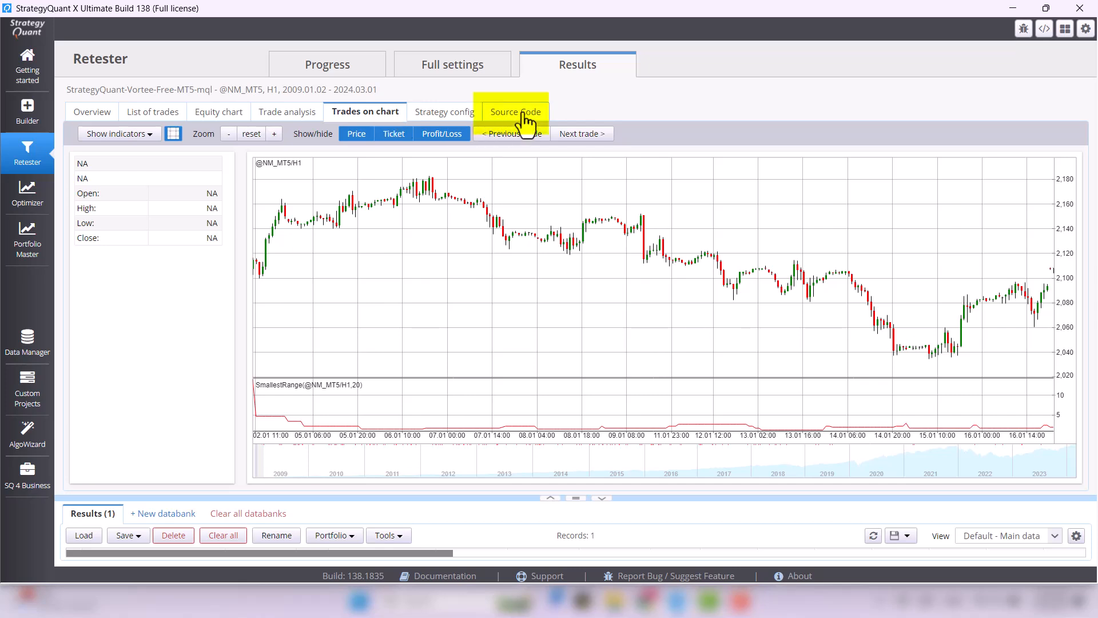
# - Display the source as Pseudo Code (*.TXT) and highlight Vortex in the long entry rule
pyautogui.click(513, 111)
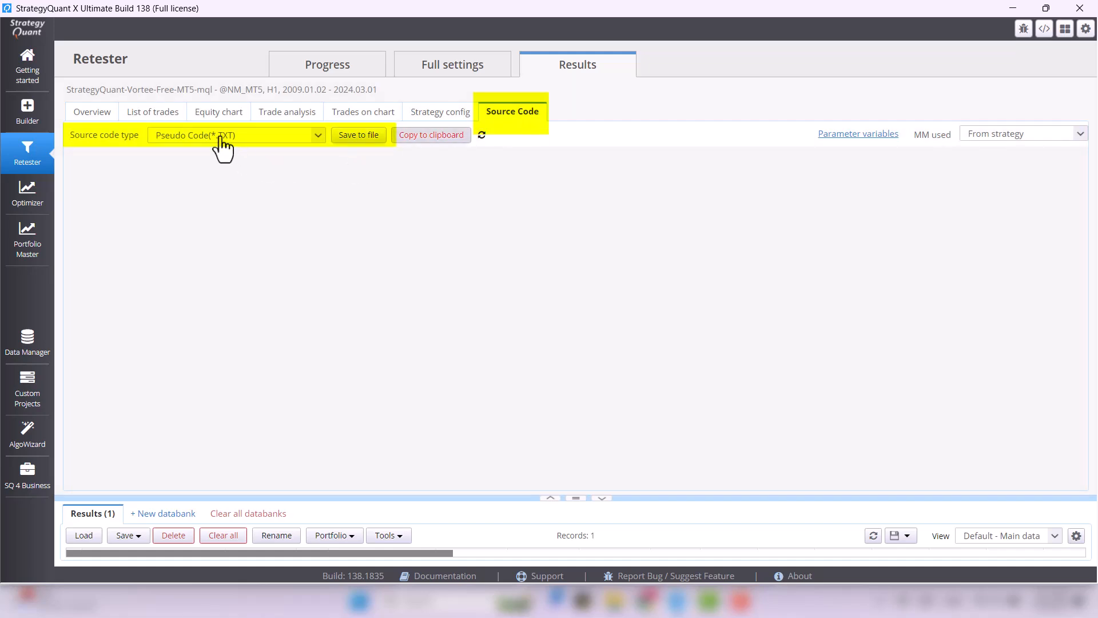
pyautogui.click(236, 135)
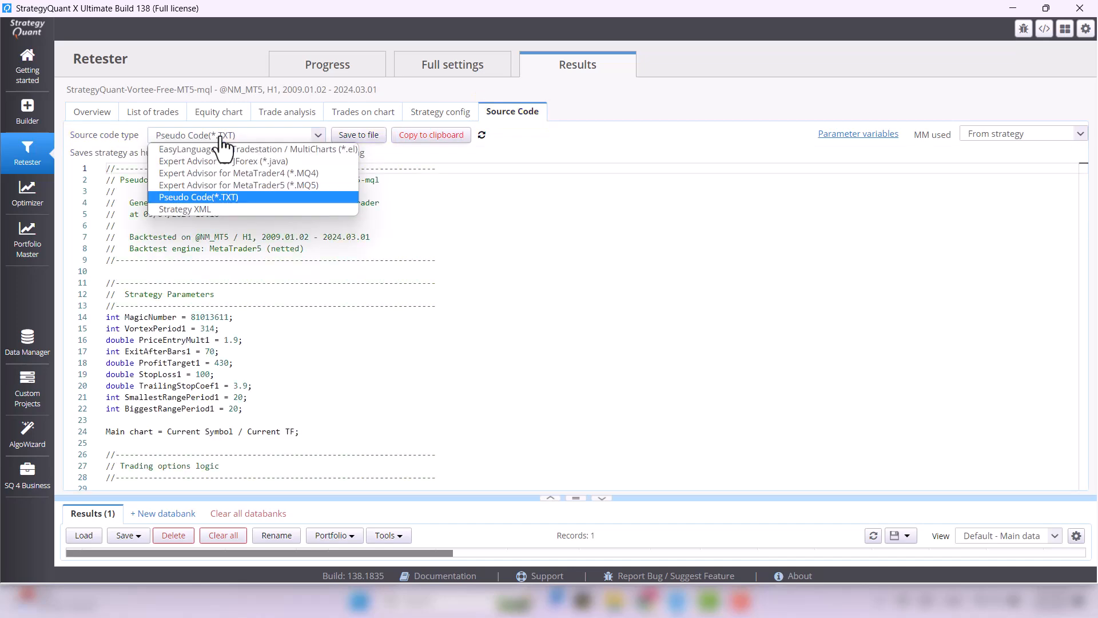
pyautogui.click(198, 196)
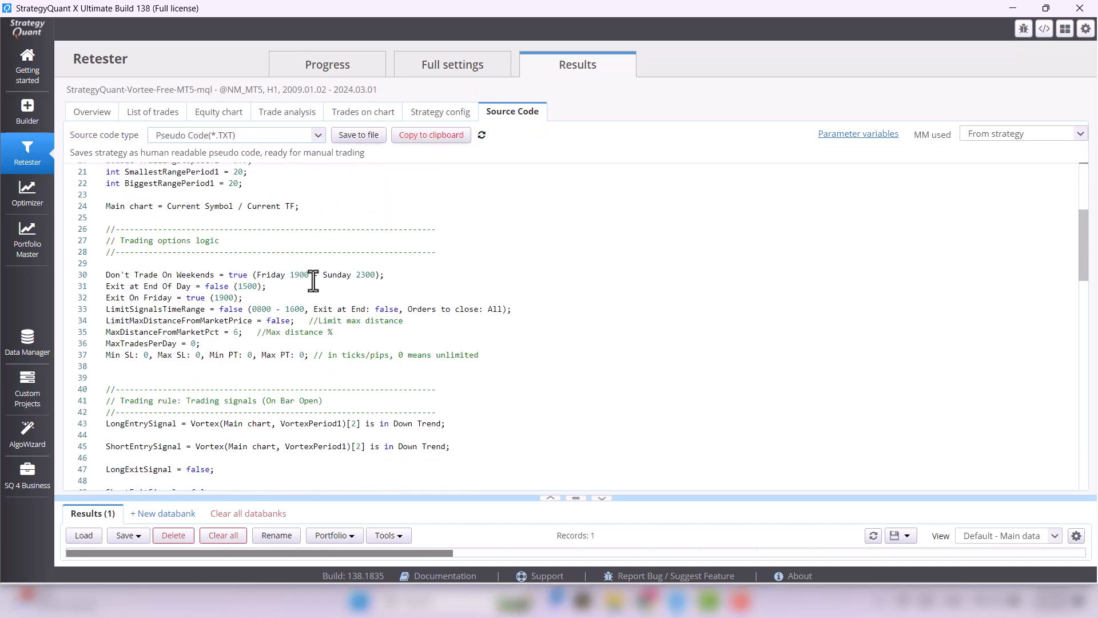
pyautogui.scroll(-3)
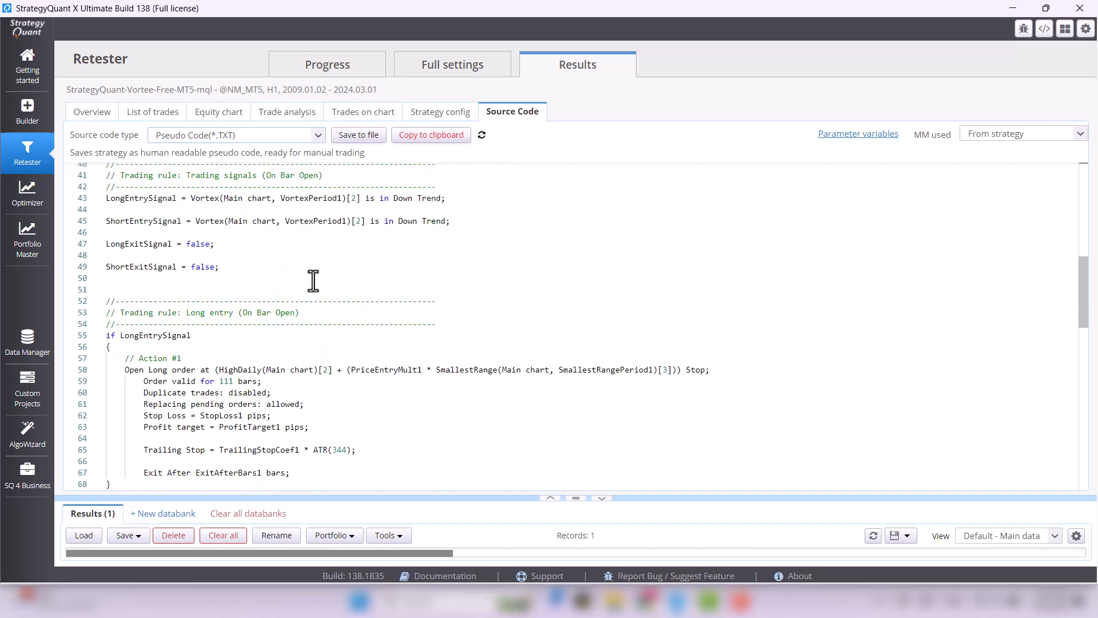
pyautogui.doubleClick(234, 223)
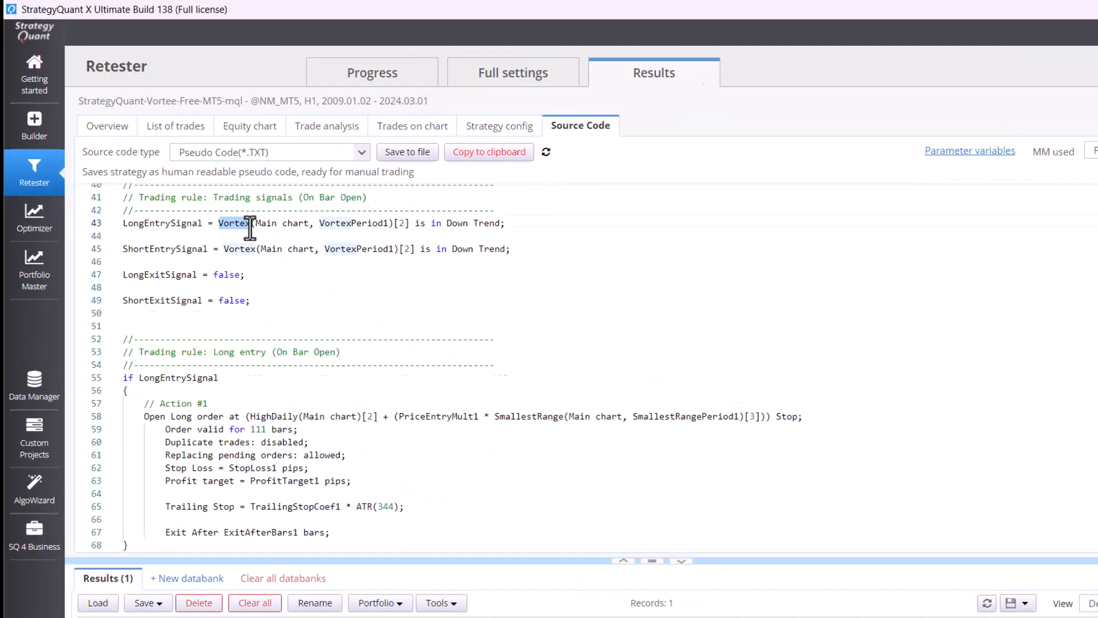